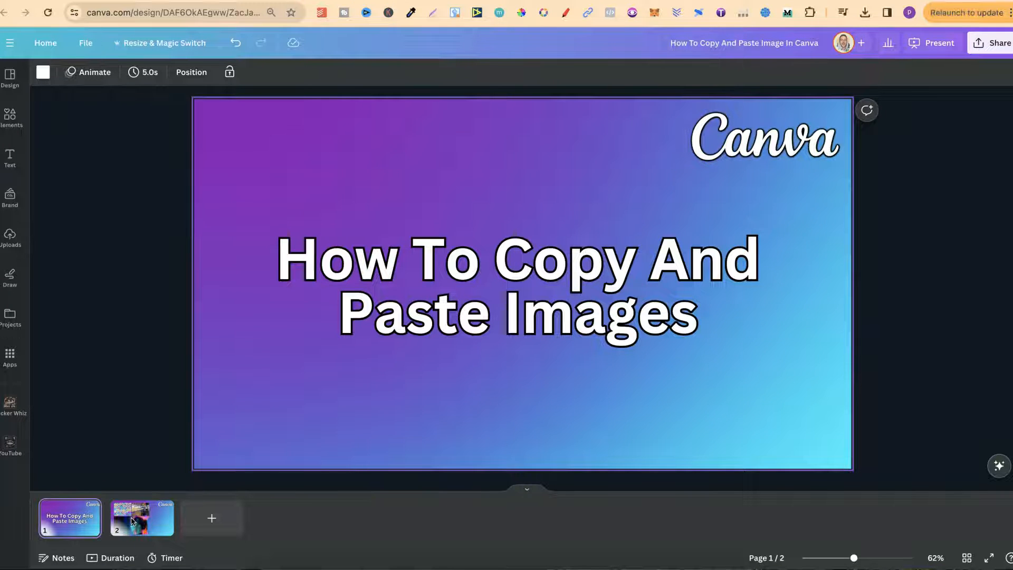
Step: Open page 2, the slide with the three-photo collage
click(141, 518)
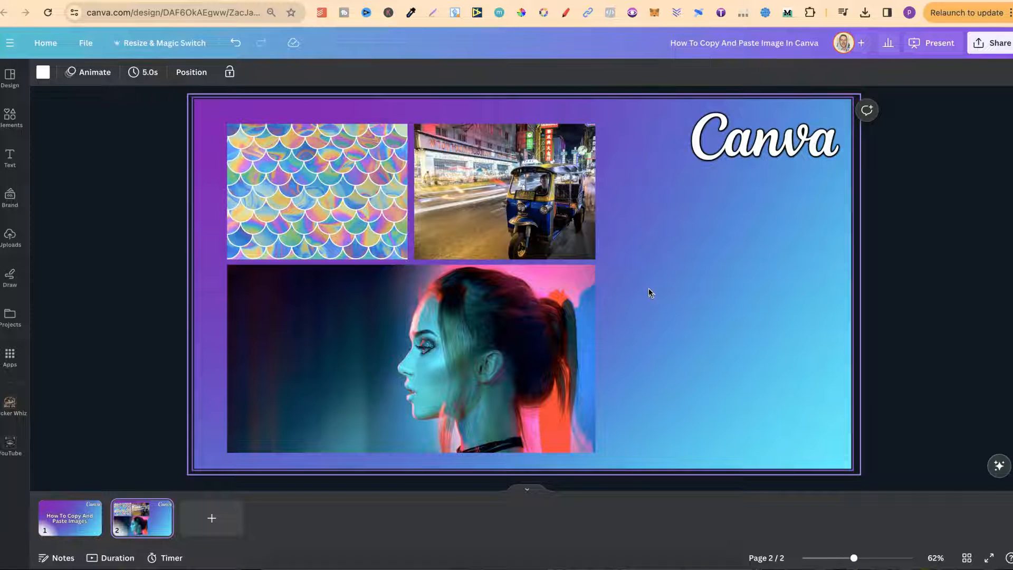
Step: Select the iridescent scale-pattern photo inside the collage and open its more-actions menu
click(339, 177)
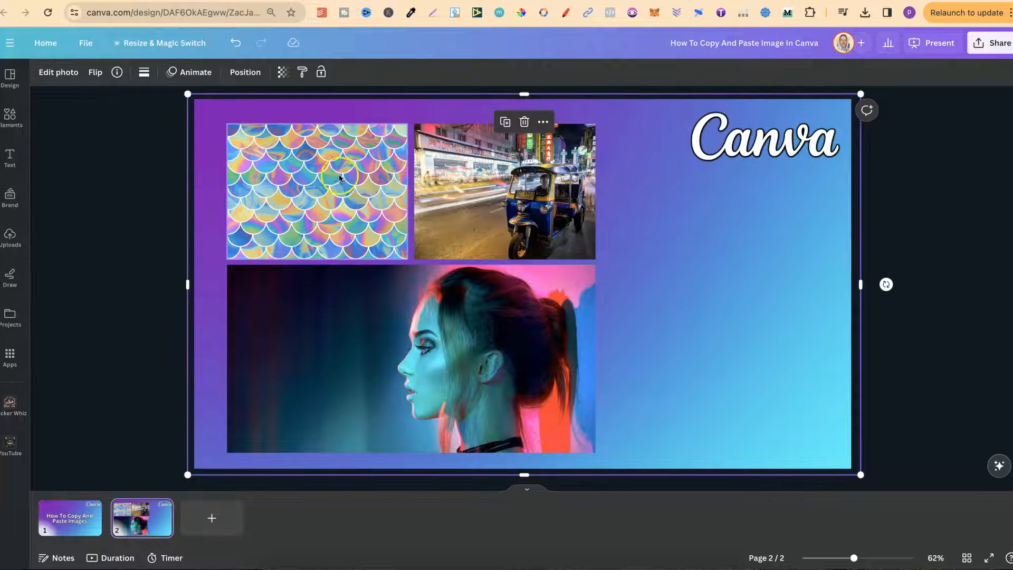
click(317, 192)
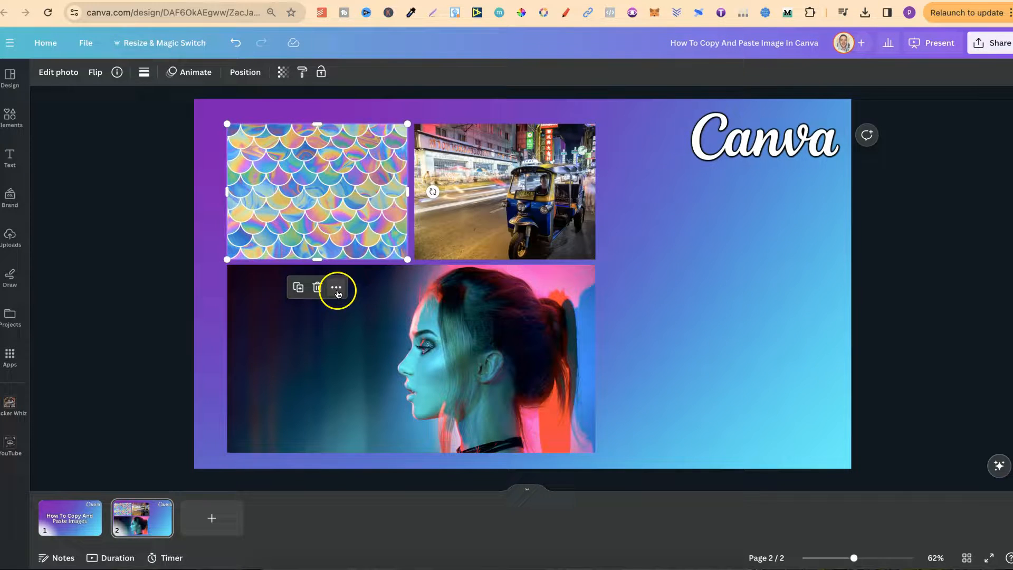
click(336, 287)
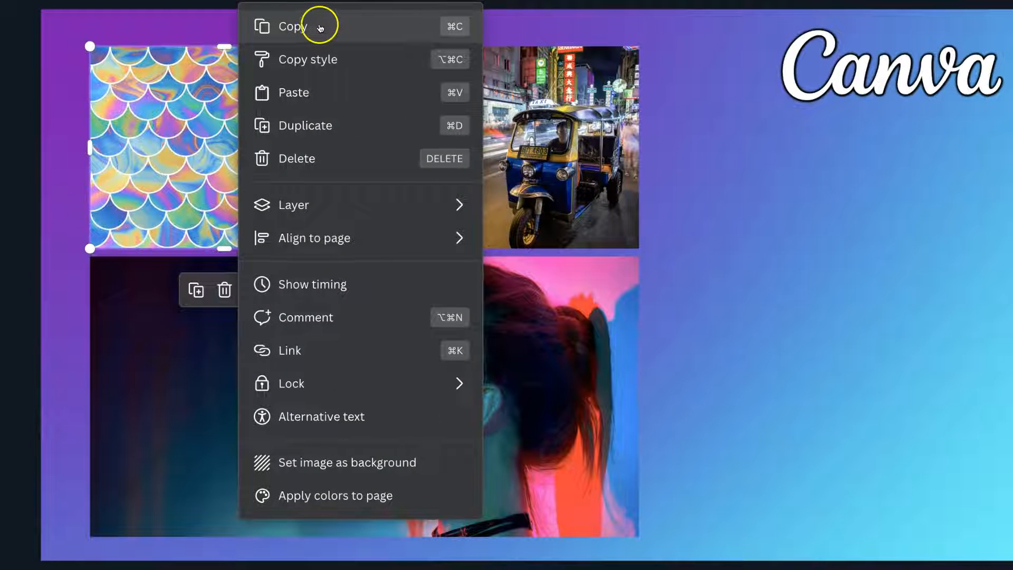
mouse_move(440, 32)
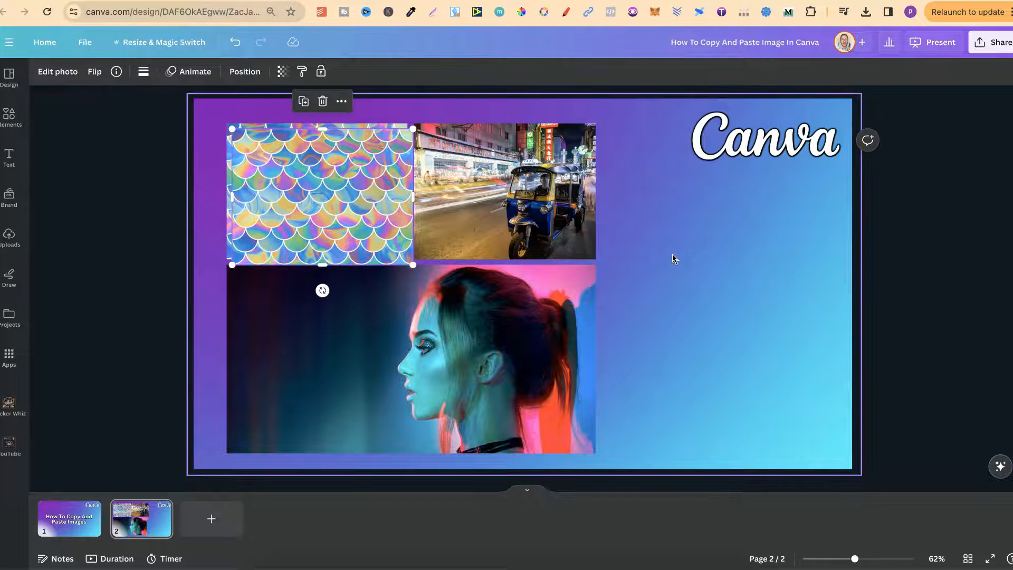
Step: Drag the pasted scale-pattern copy to the right side of the slide
drag(322, 193, 720, 271)
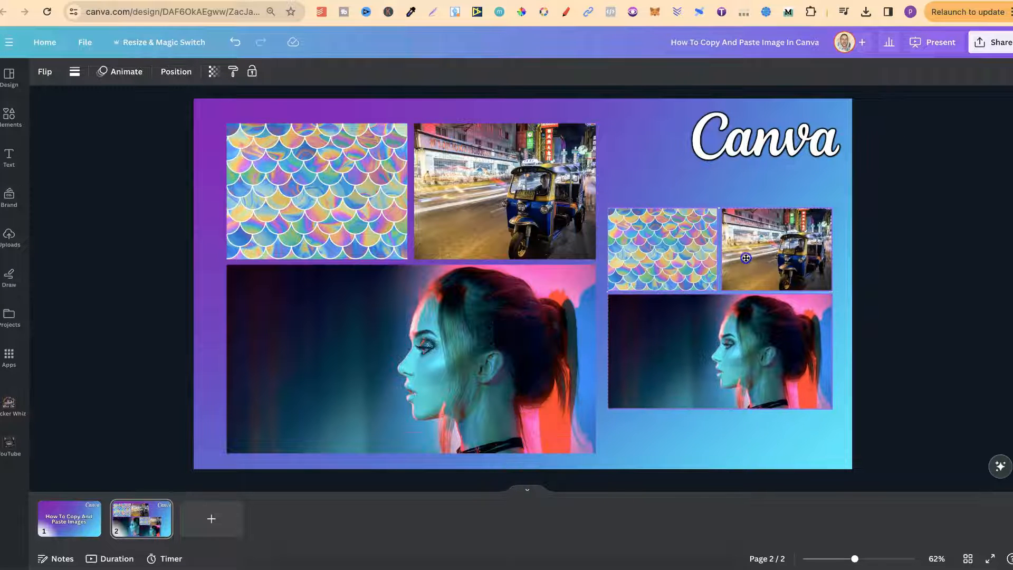
Step: Select the smaller pasted collage copy near the slide's right edge
click(746, 259)
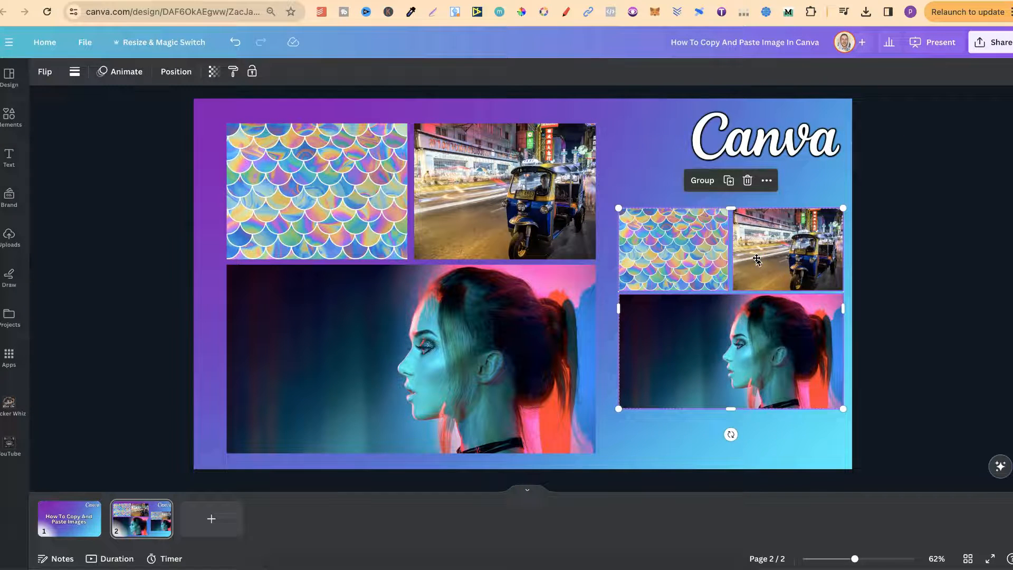